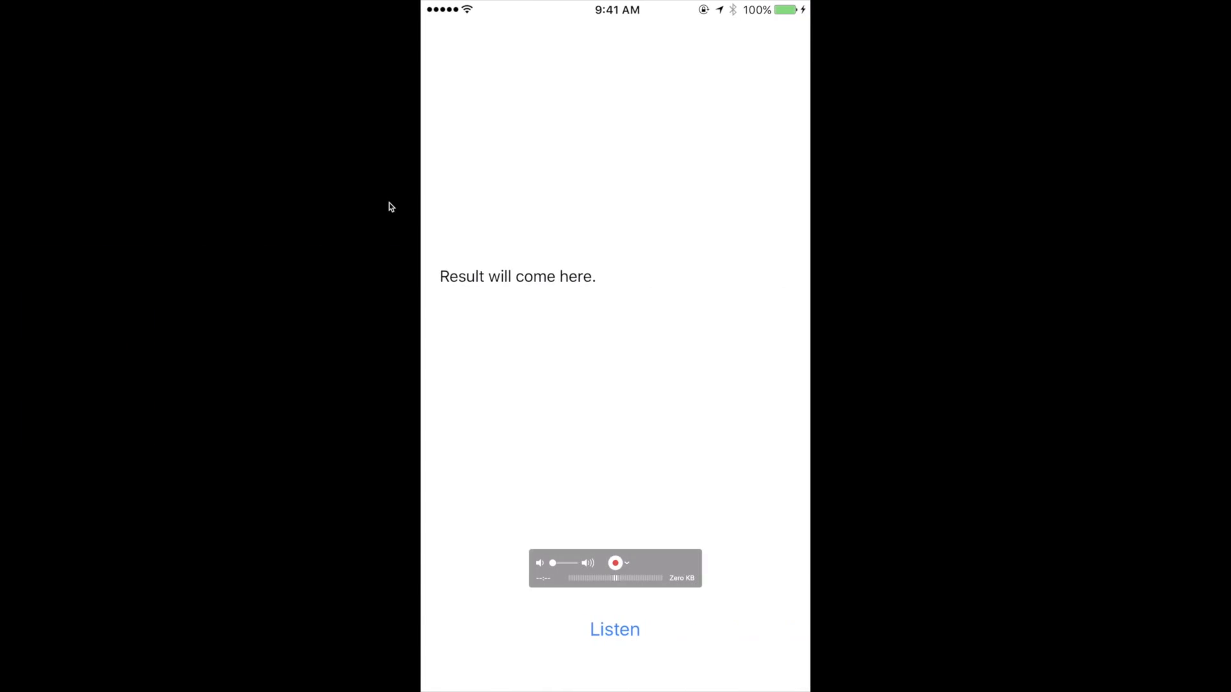
mouse_move(393, 119)
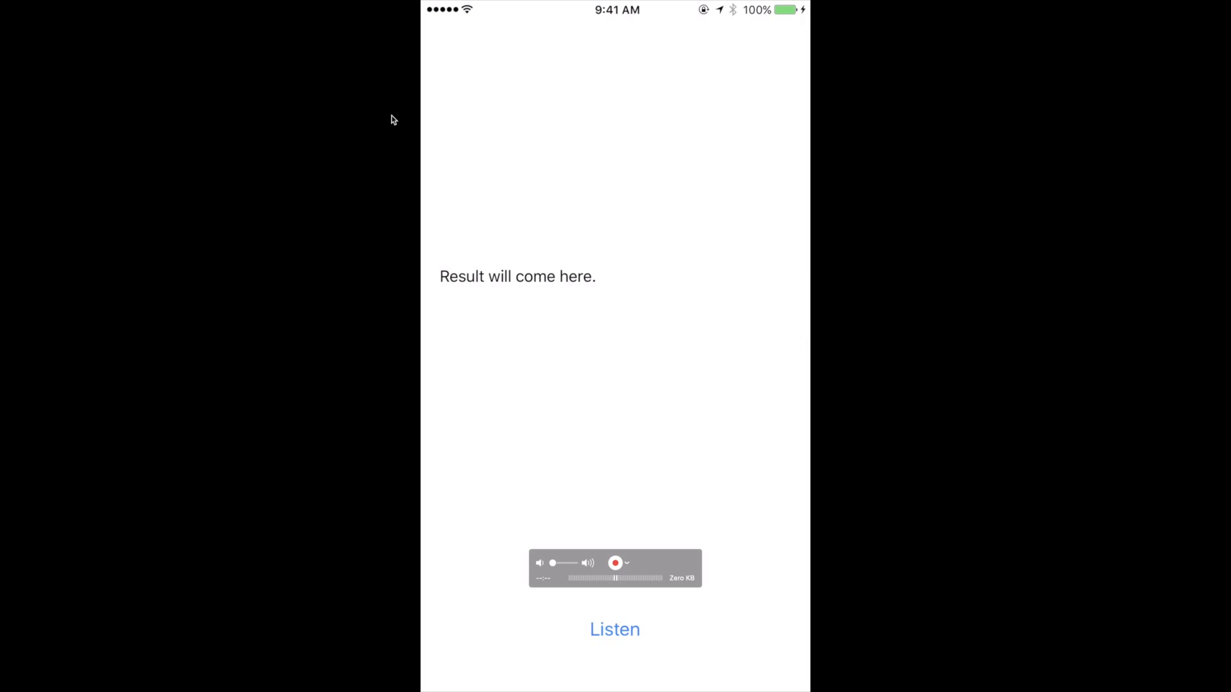
Start listening and speak the sentence about teaching on a YouTube channel until it is transcribed
click(616, 564)
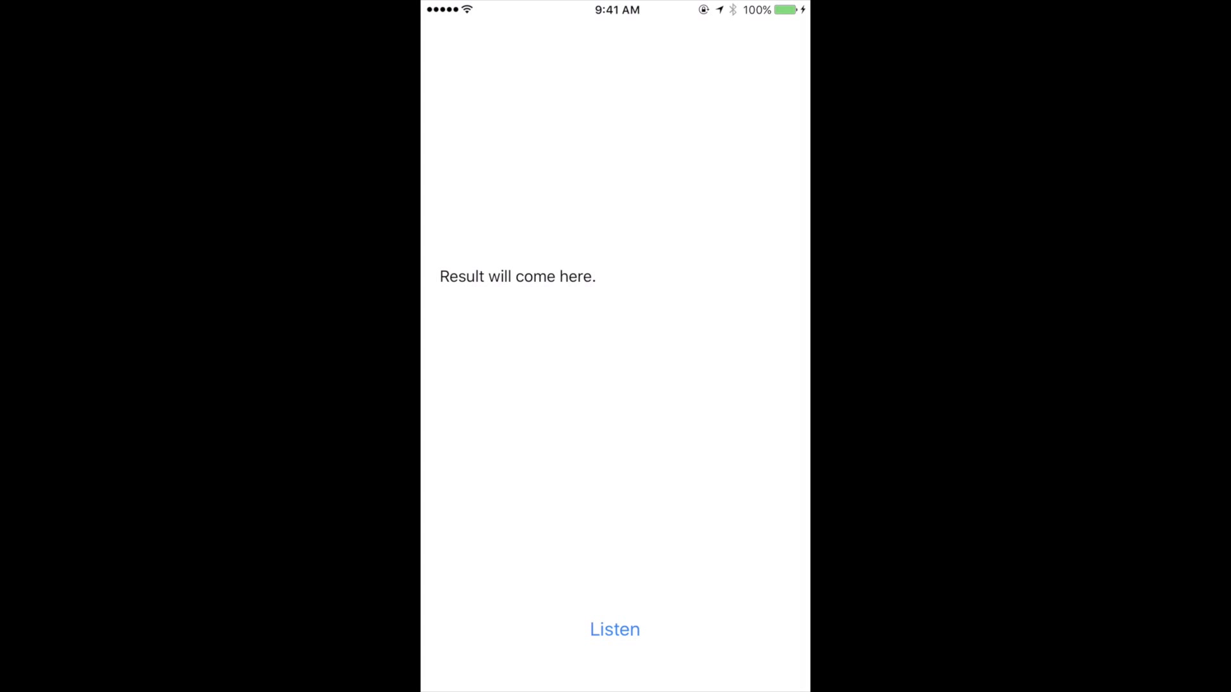
click(614, 628)
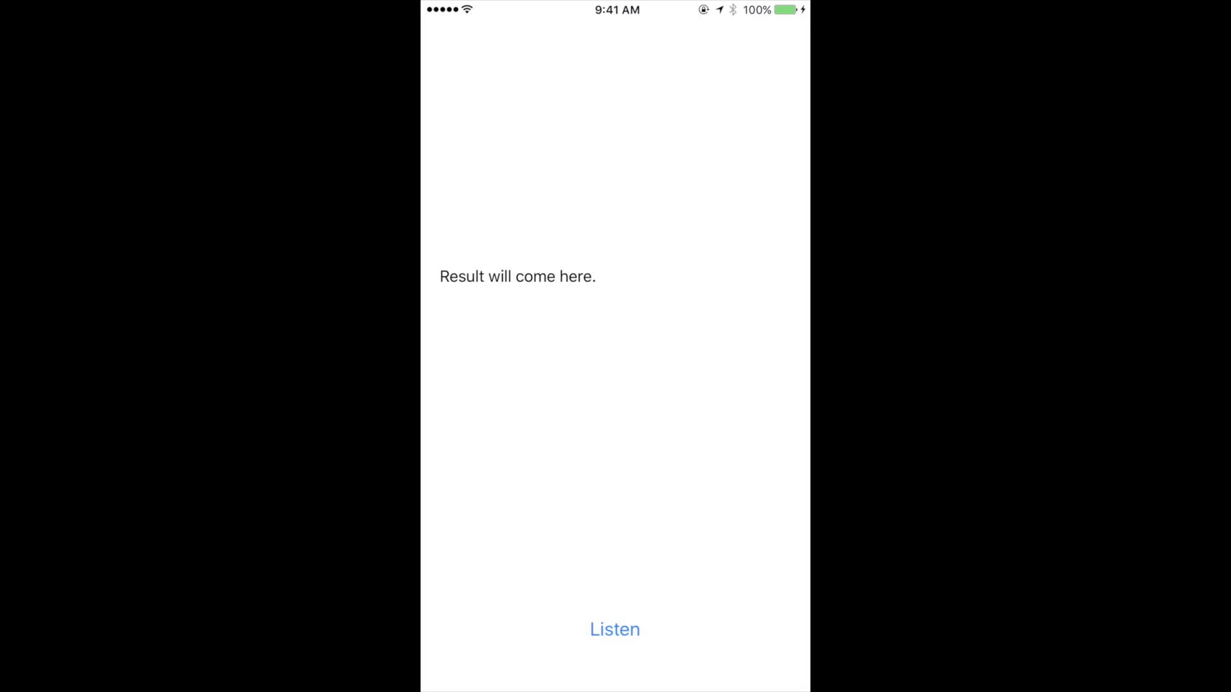
click(614, 630)
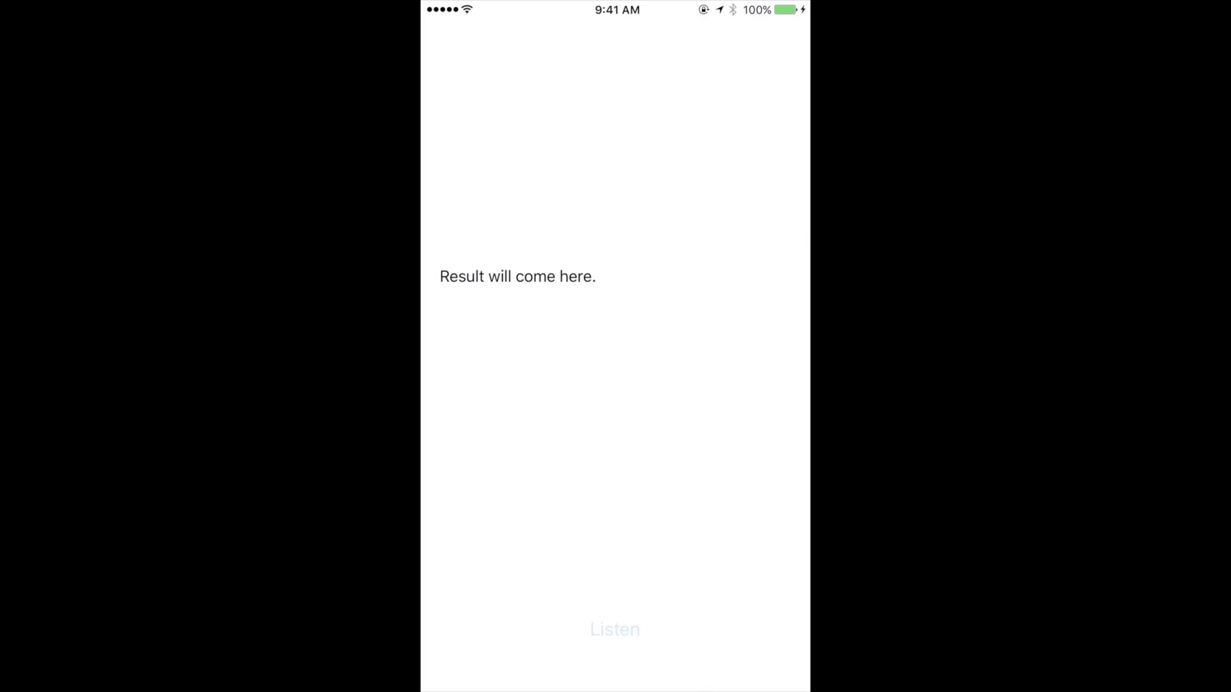
click(614, 628)
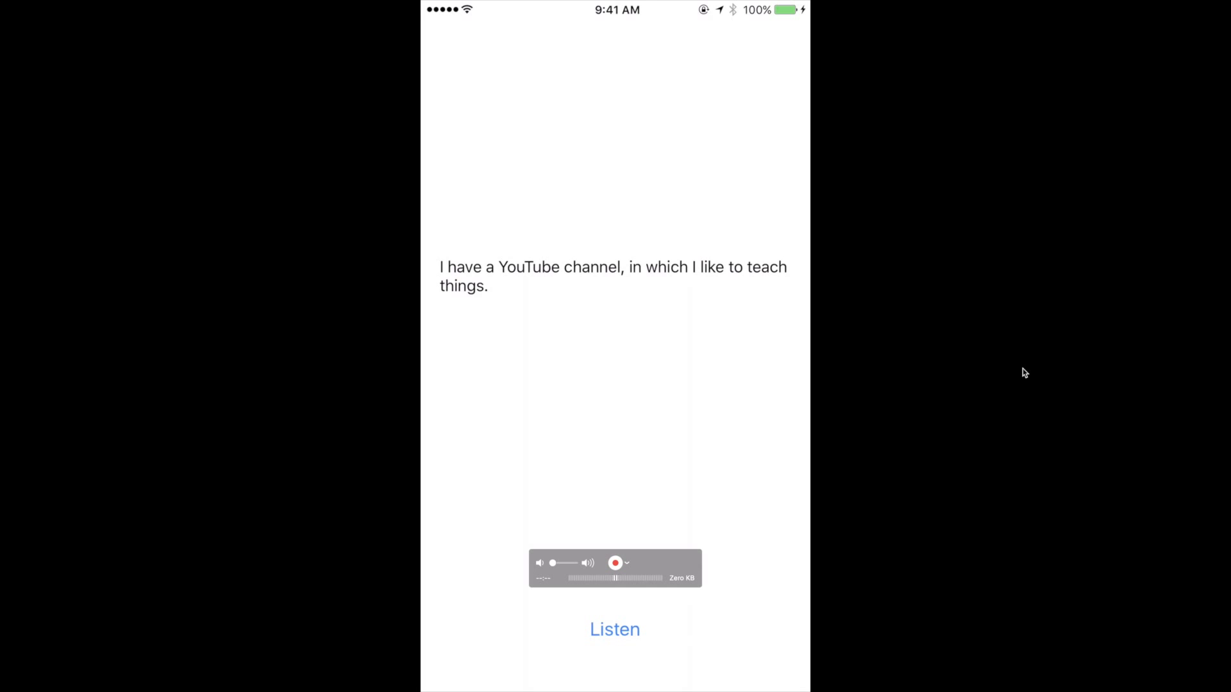
Listen again and speak 'I have created this sample app for one of my subscribers'
click(616, 563)
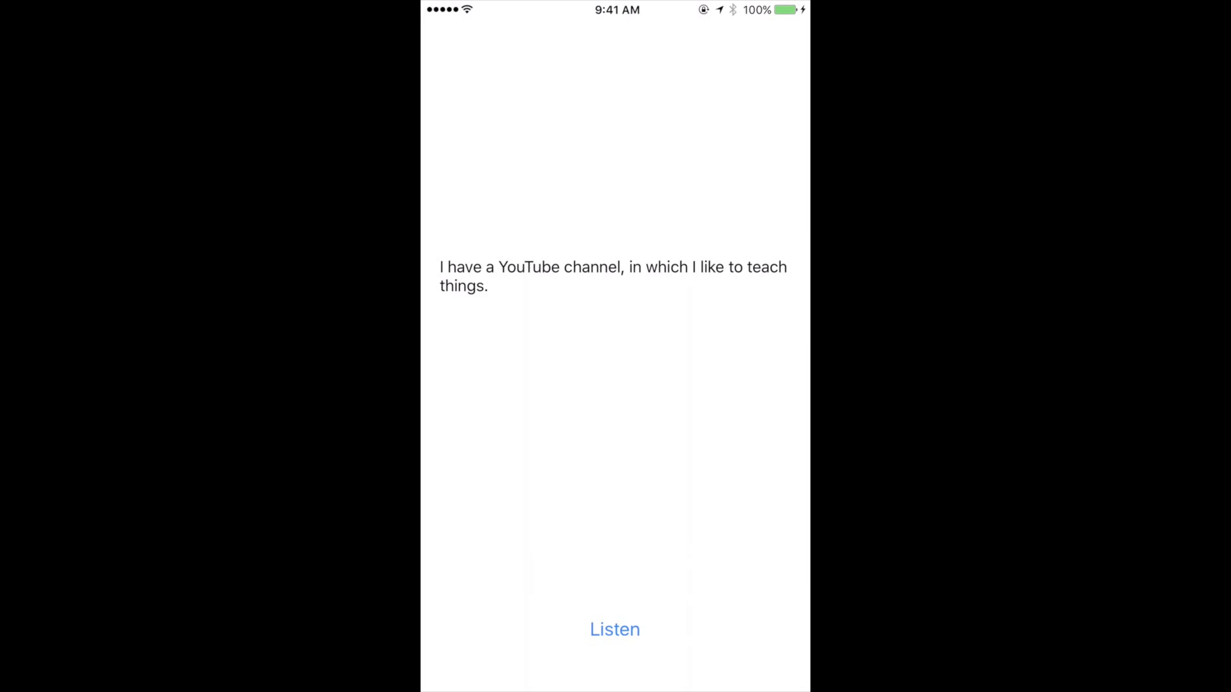
click(614, 630)
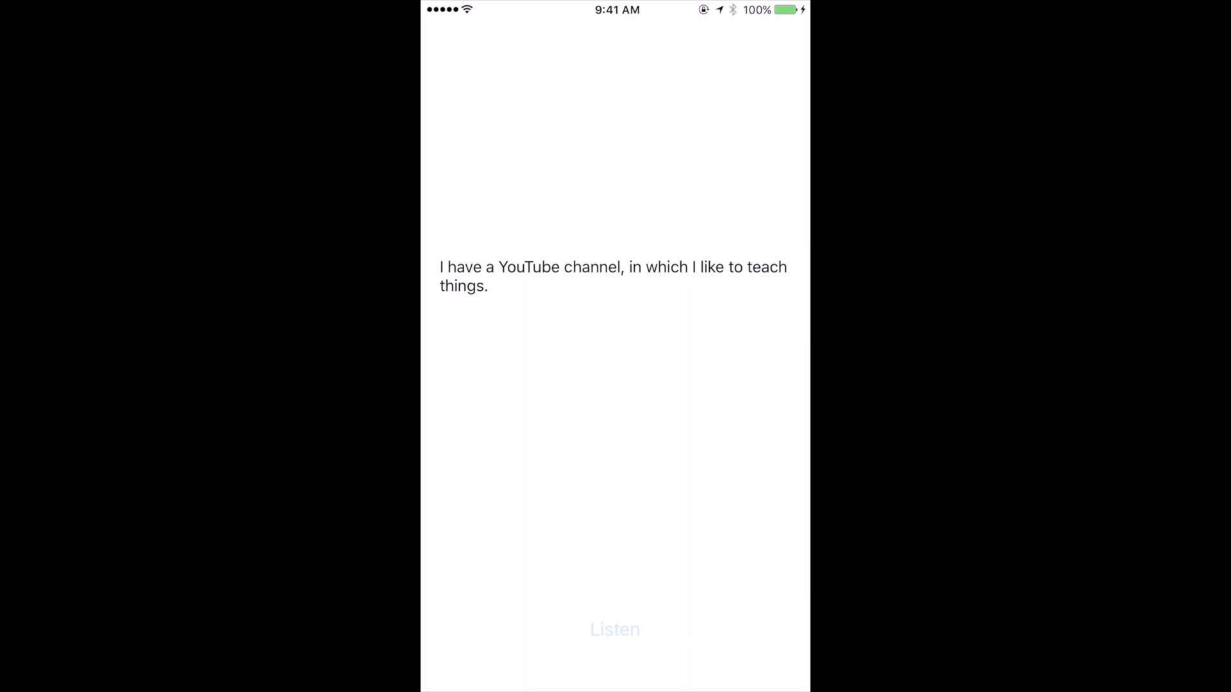
click(614, 628)
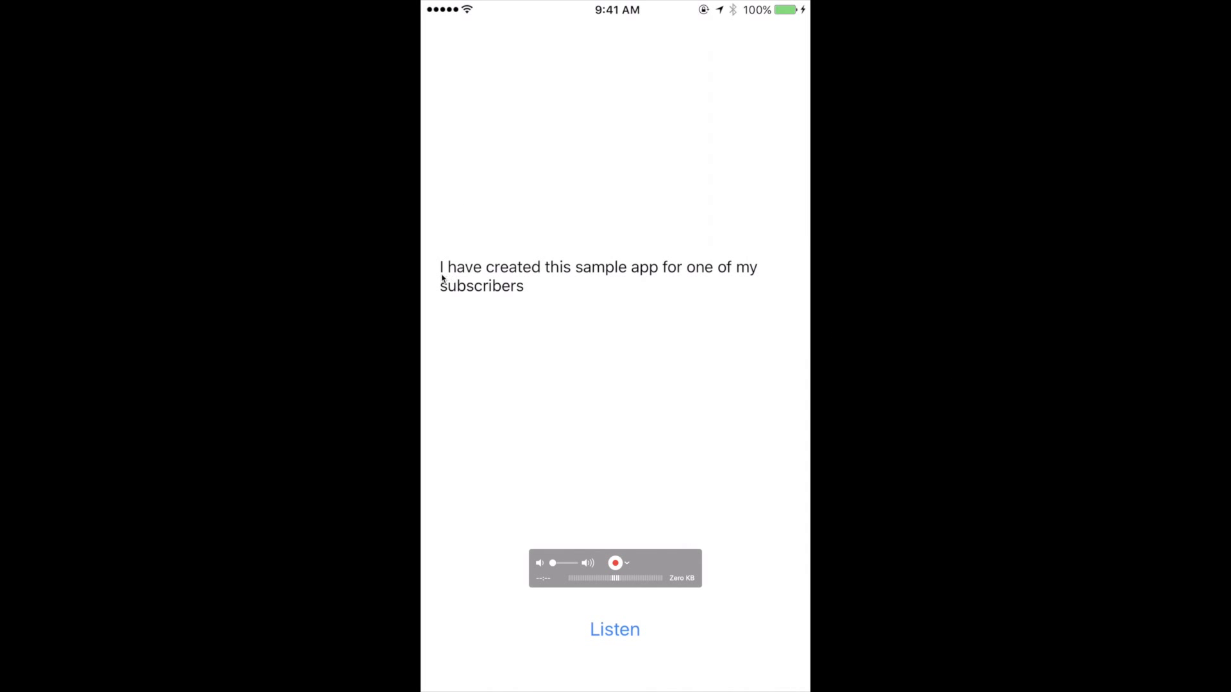
mouse_move(433, 336)
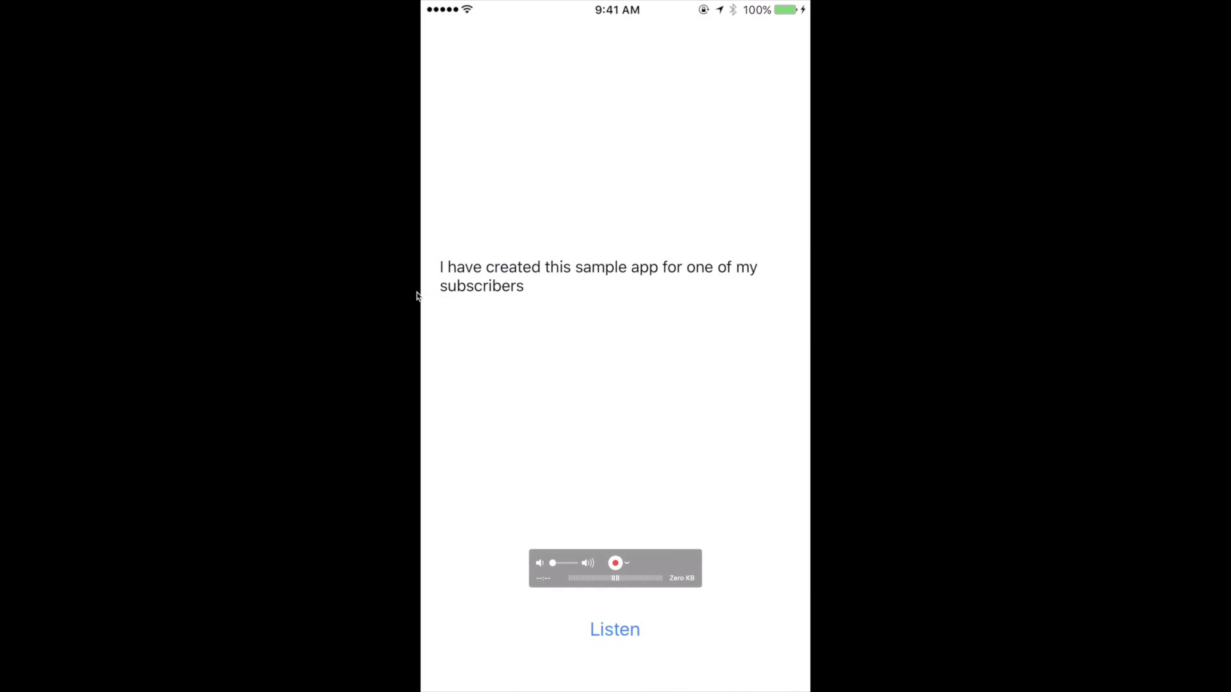
mouse_move(457, 236)
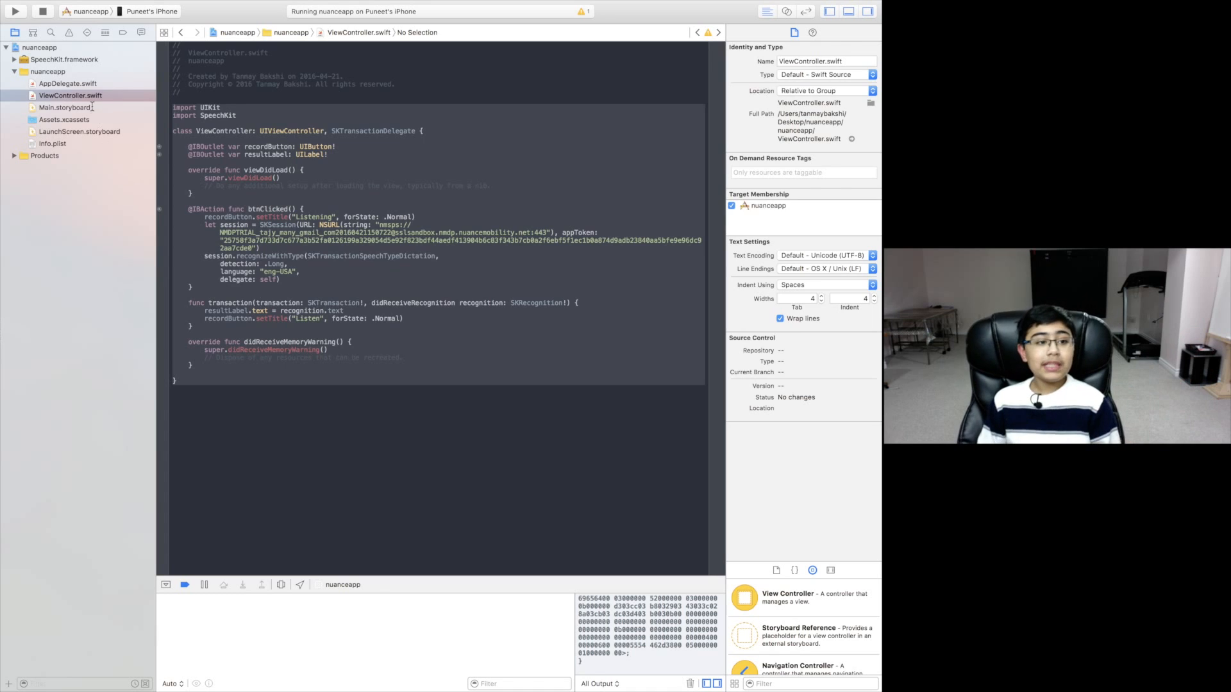
Show Main.storyboard with the Result Label selected in the document outline
click(65, 108)
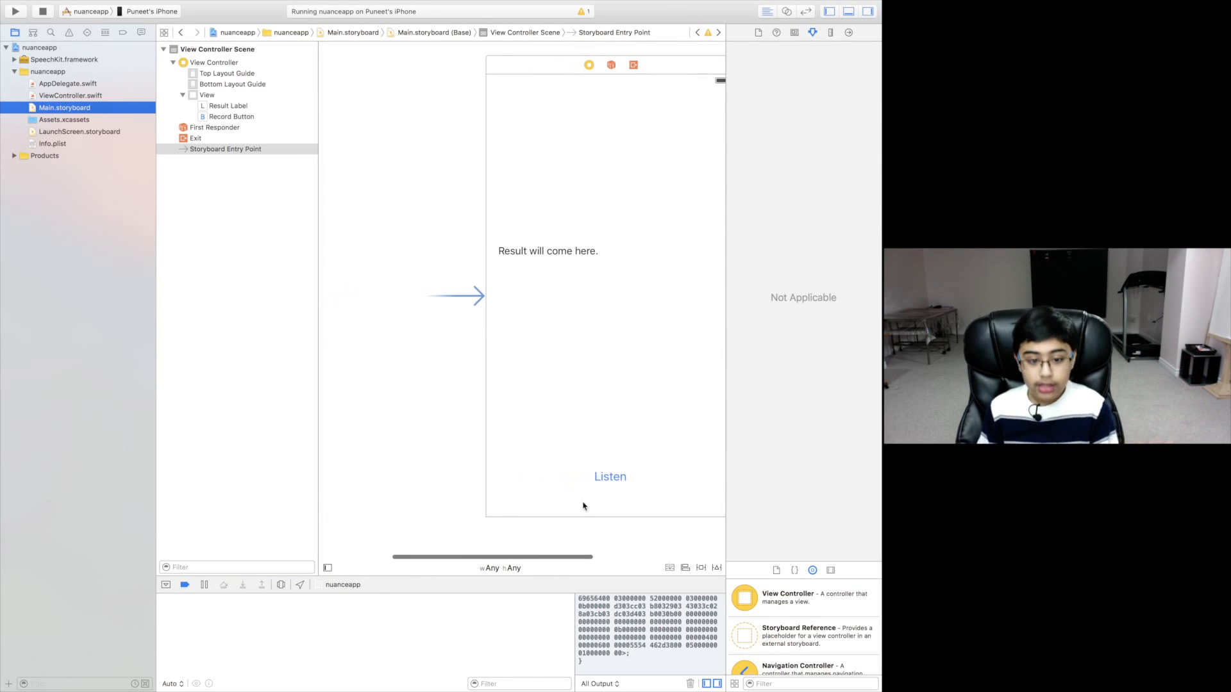
click(610, 477)
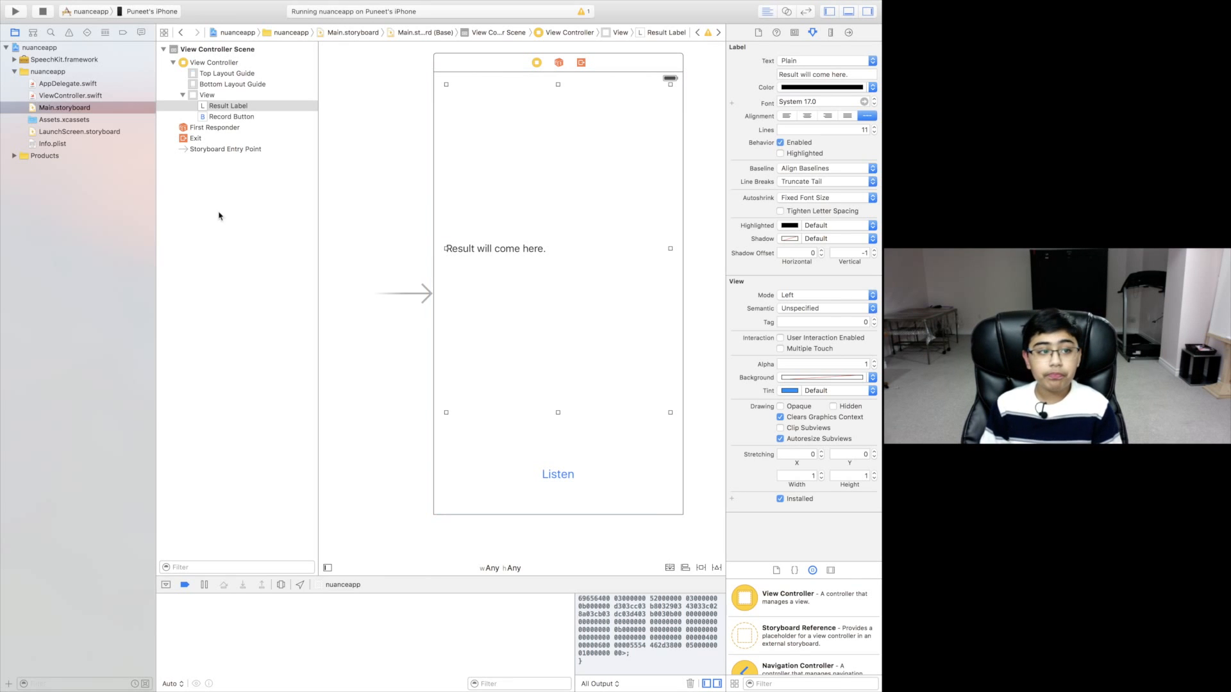
Show ViewController.swift with the SKTransactionDelegate conformance and transaction handler
click(70, 95)
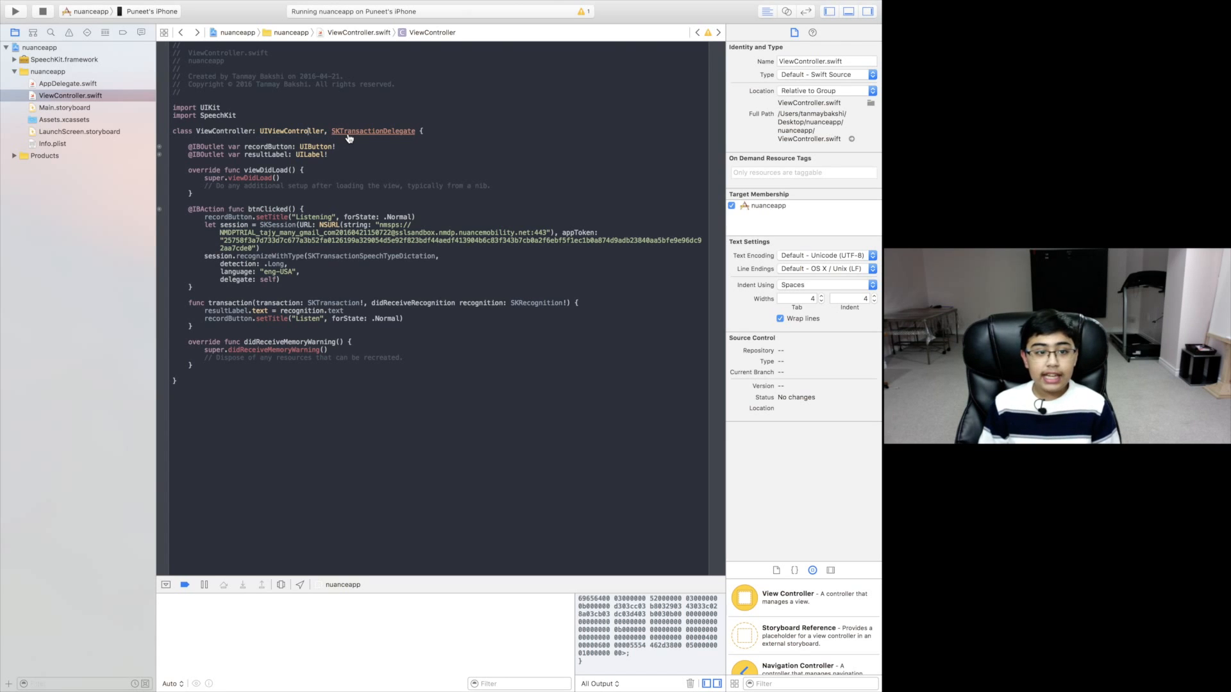
Jump from SKSession in the code to its SpeechKit header declaration
click(373, 130)
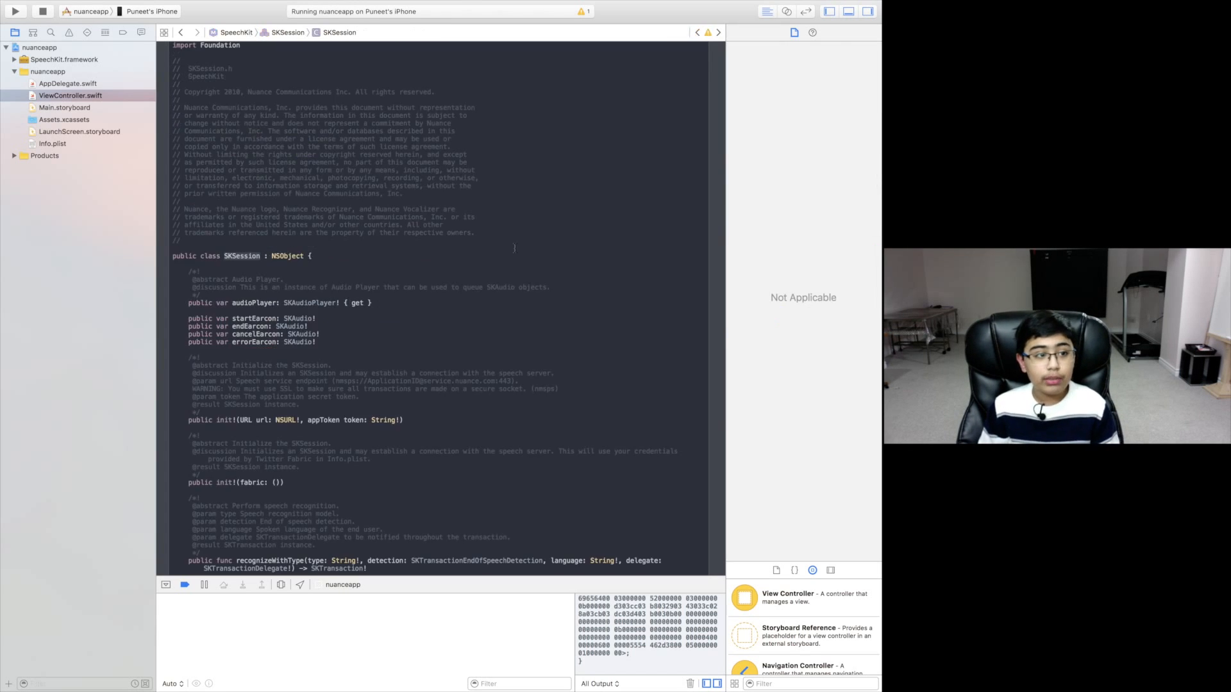
Navigate back to ViewController.swift showing the btnClicked session and recognition code
click(233, 32)
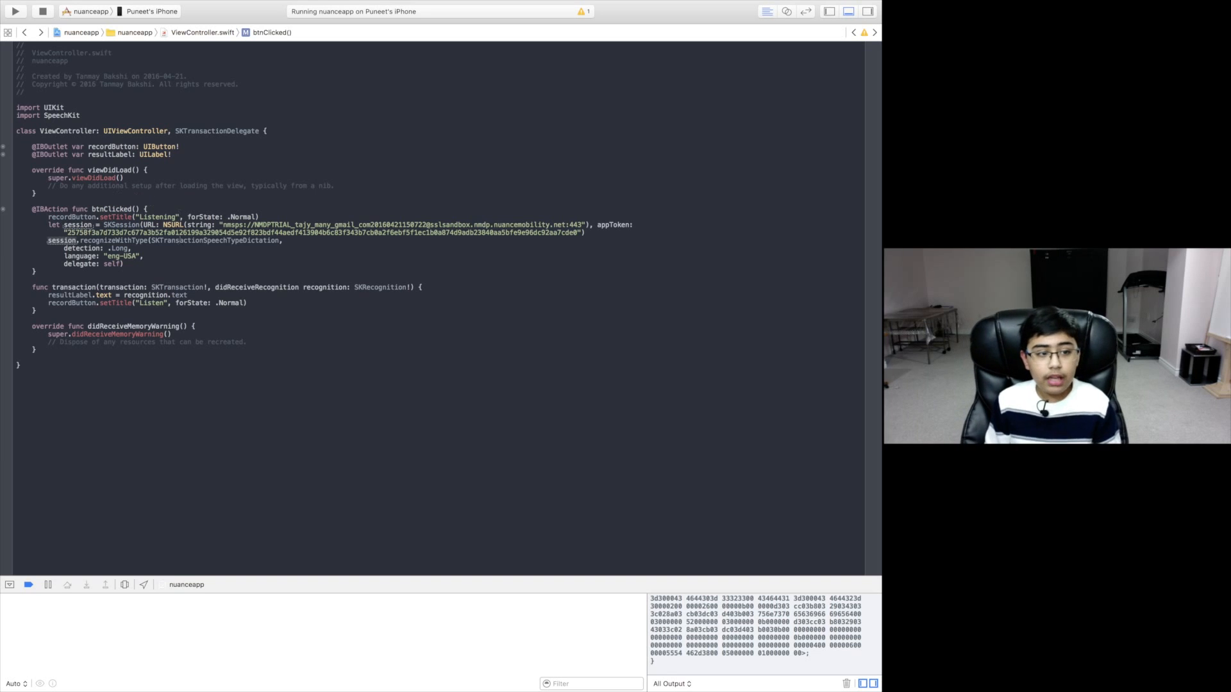
double_click(214, 240)
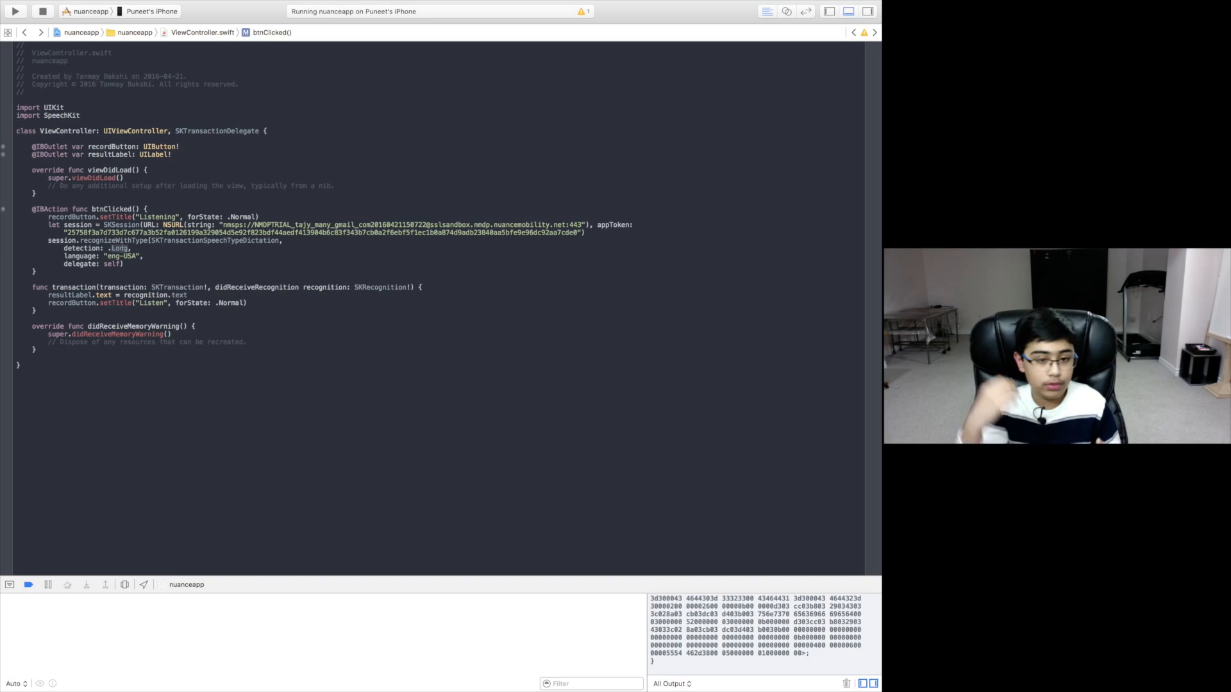
text(Sh)
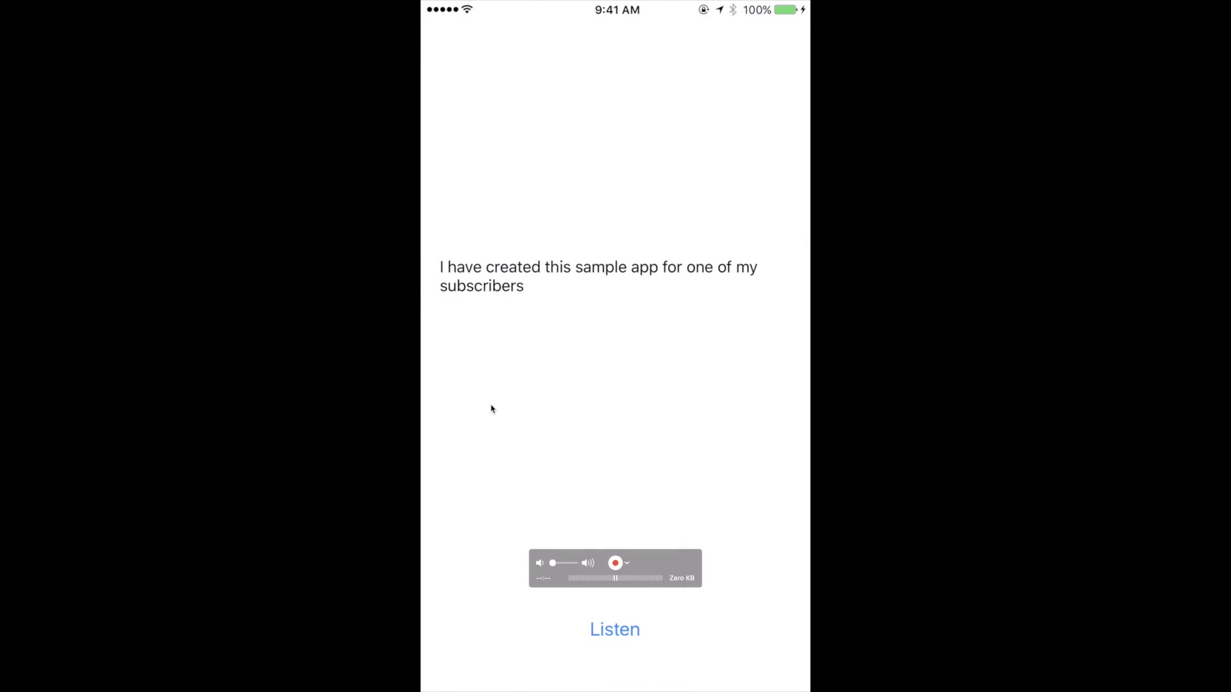
Tap Listen so the app begins capturing the next spoken sentence
click(616, 563)
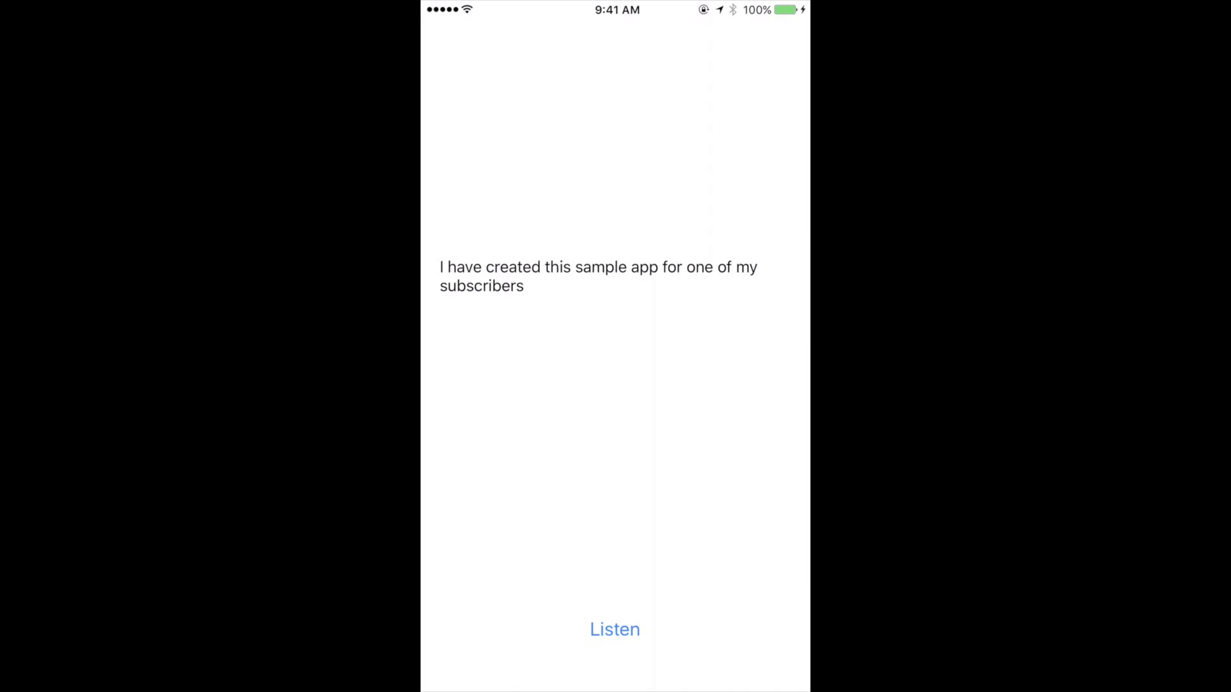
click(614, 628)
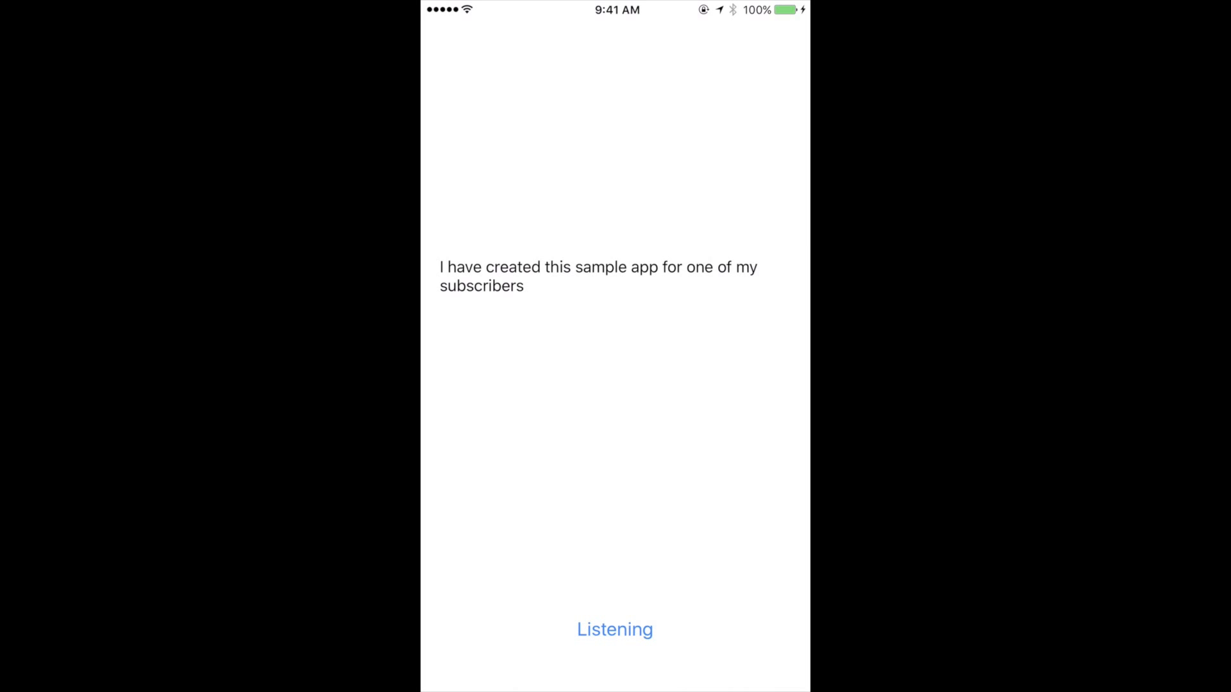
Transcribe the sentence about the app running on the iPhone while the iMac runs Xcode
click(614, 628)
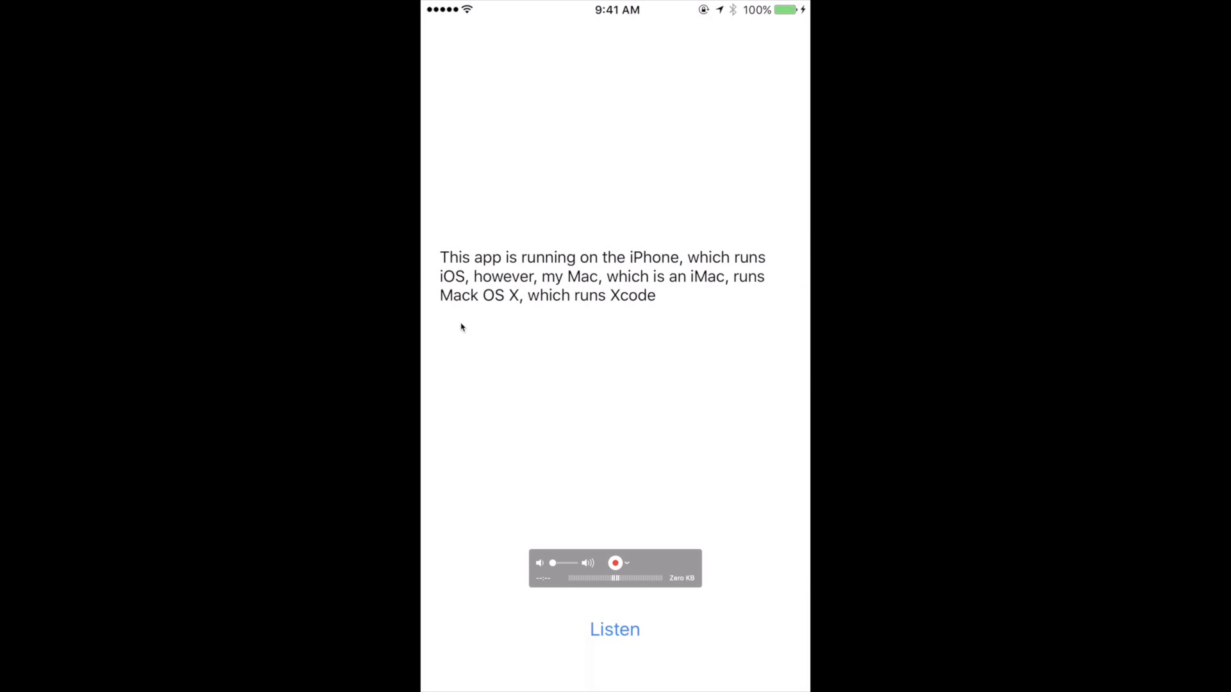
mouse_move(462, 302)
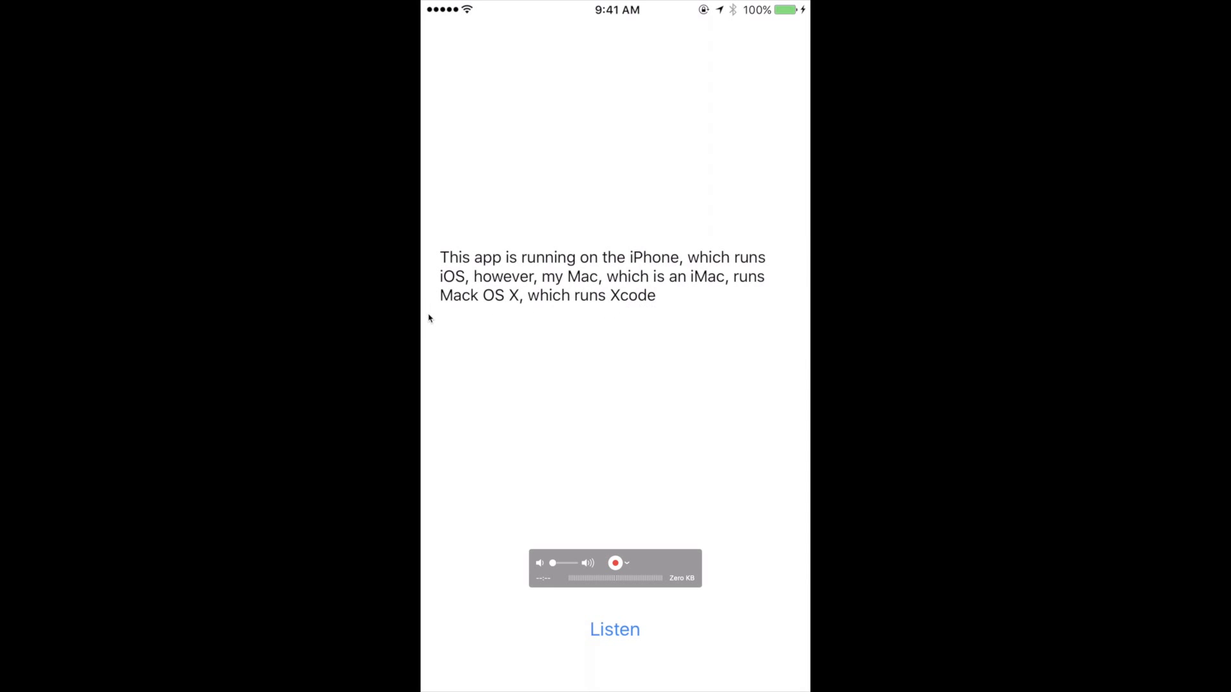
Listen and transcribe the short sentence 'Mack OS X runs on my iMac'
click(615, 629)
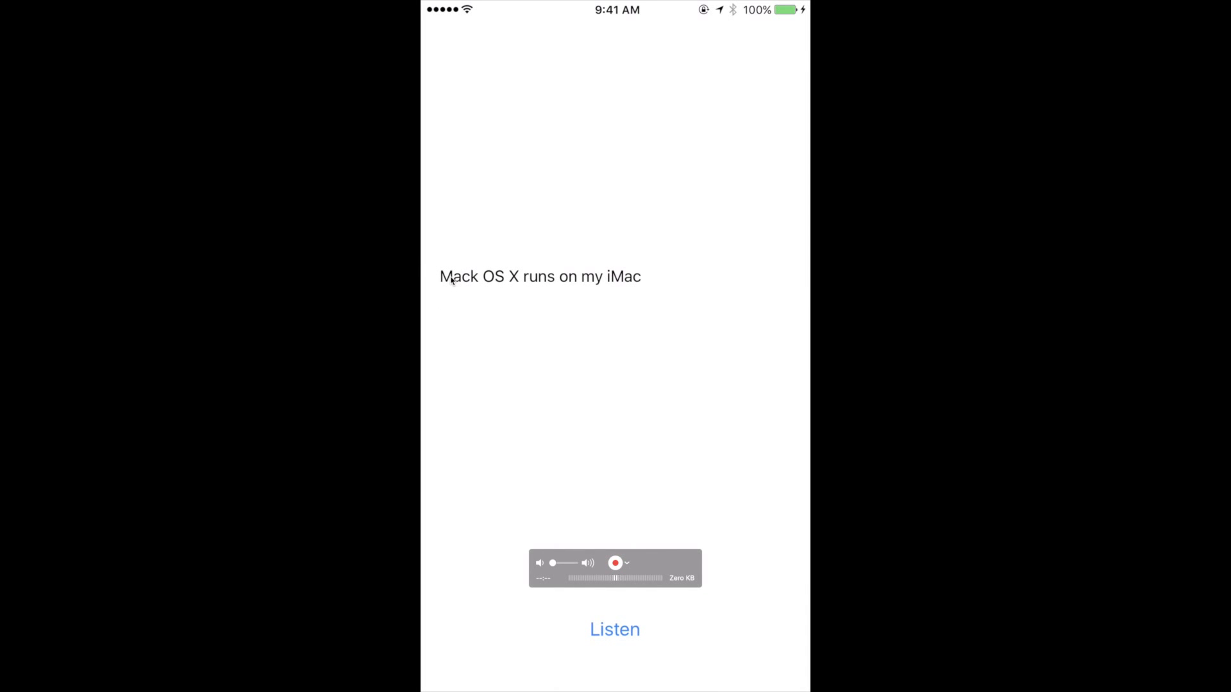
click(616, 563)
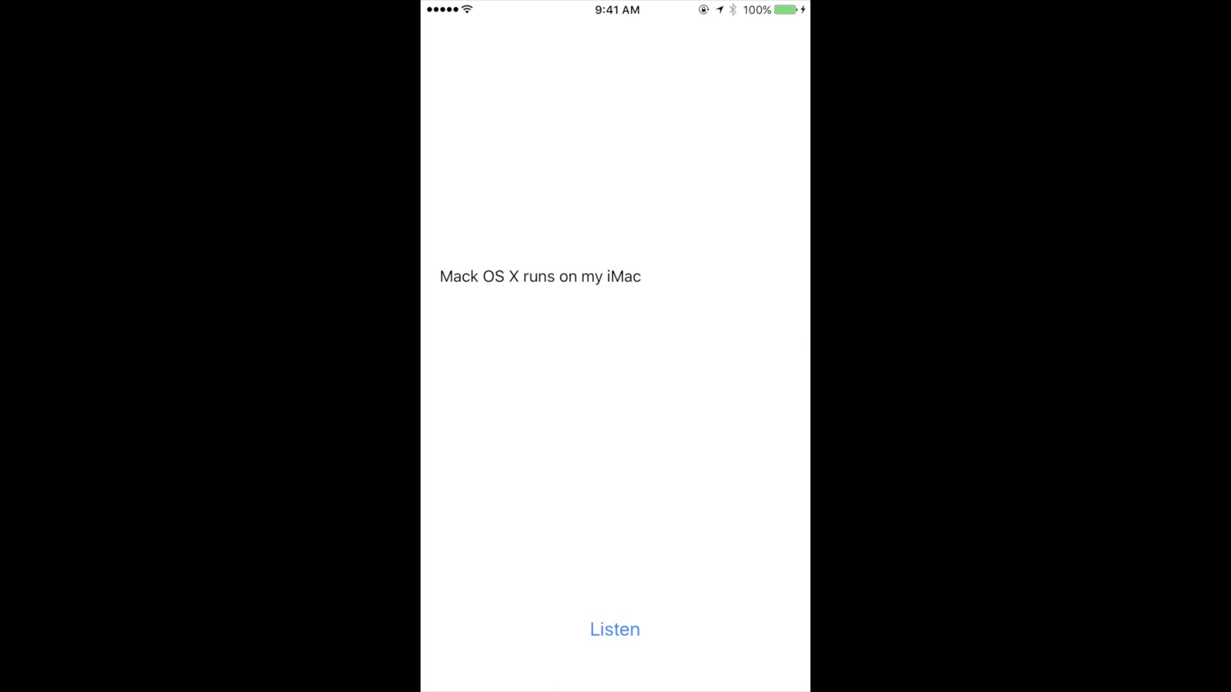